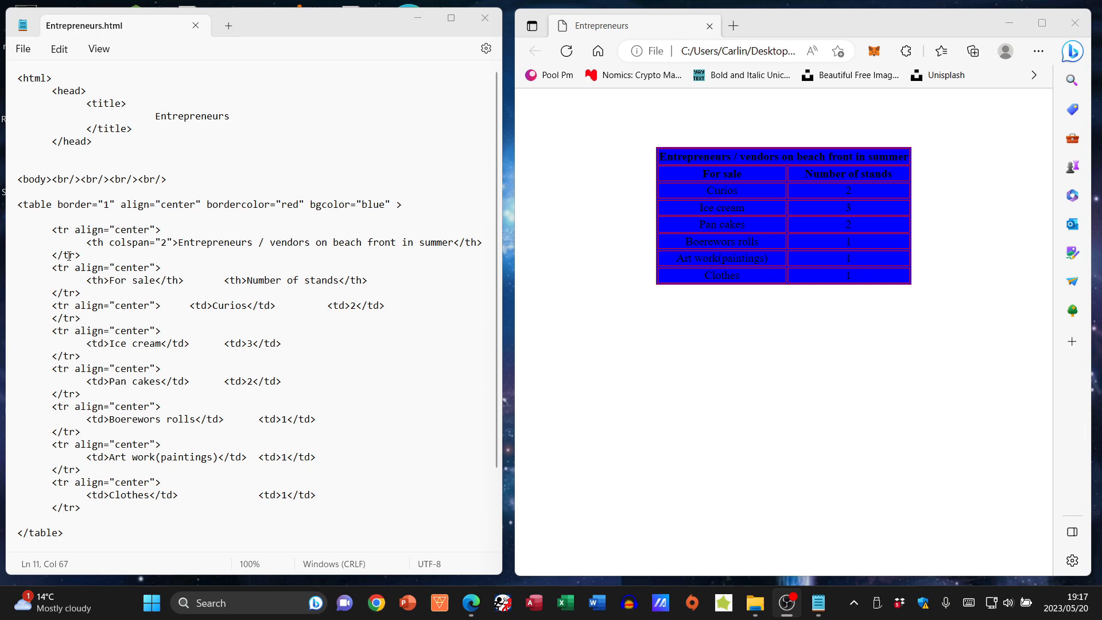
mouse_move(425, 211)
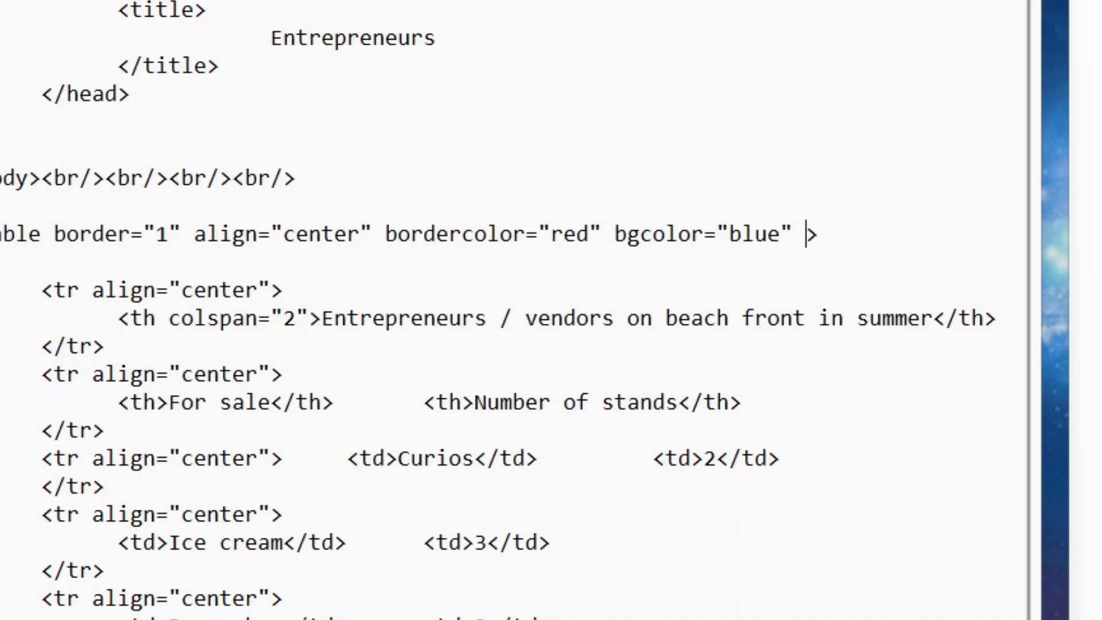
Add a width="50%" attribute to the table's opening tag in Entrepreneurs.html
type("width=\"50")
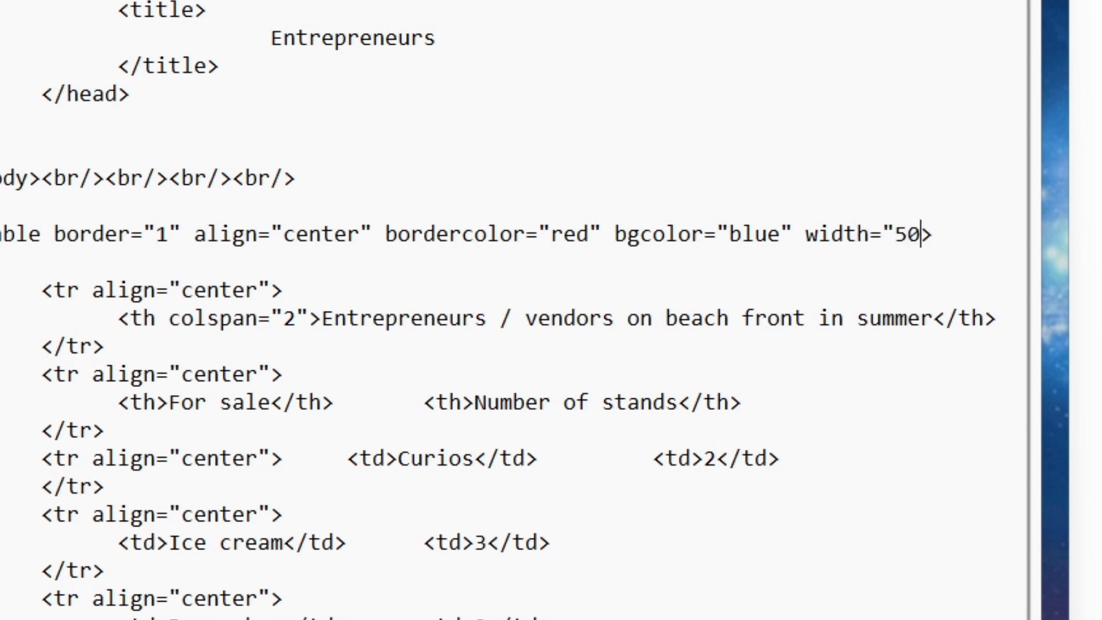
type("%\"")
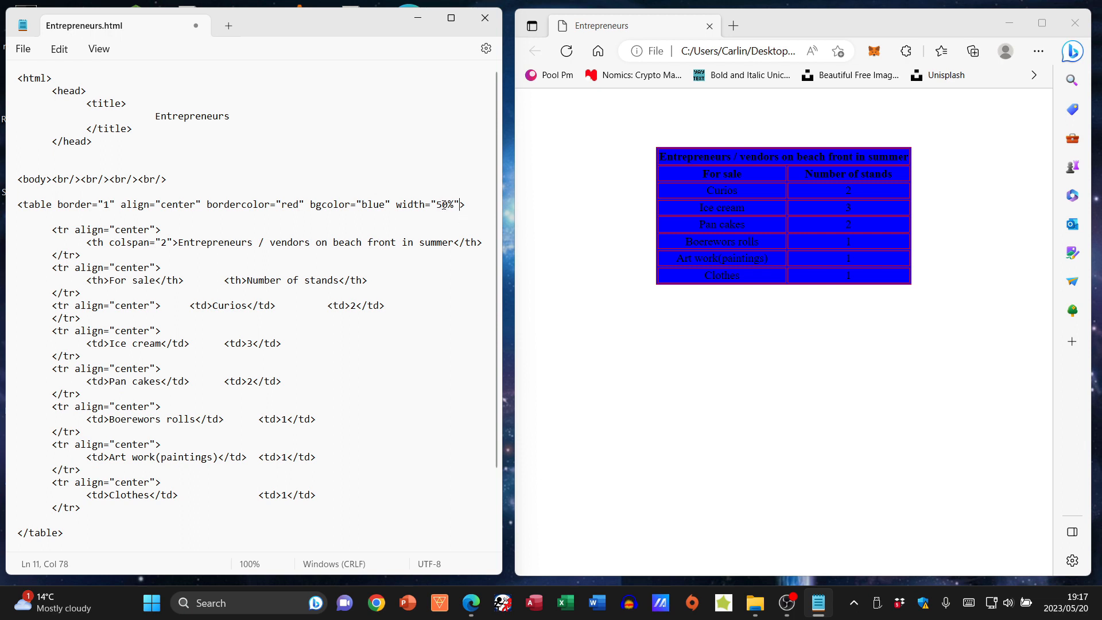
Save the file with width="80%" and reload the Entrepreneurs page in Edge to show the wider table
left_click(22, 48)
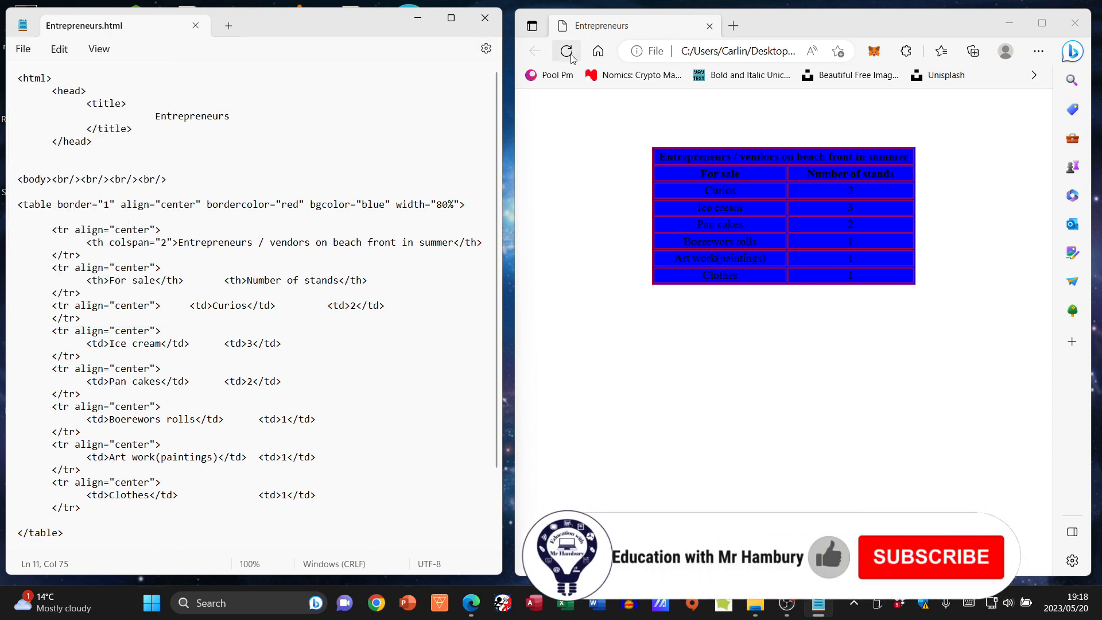
left_click(566, 51)
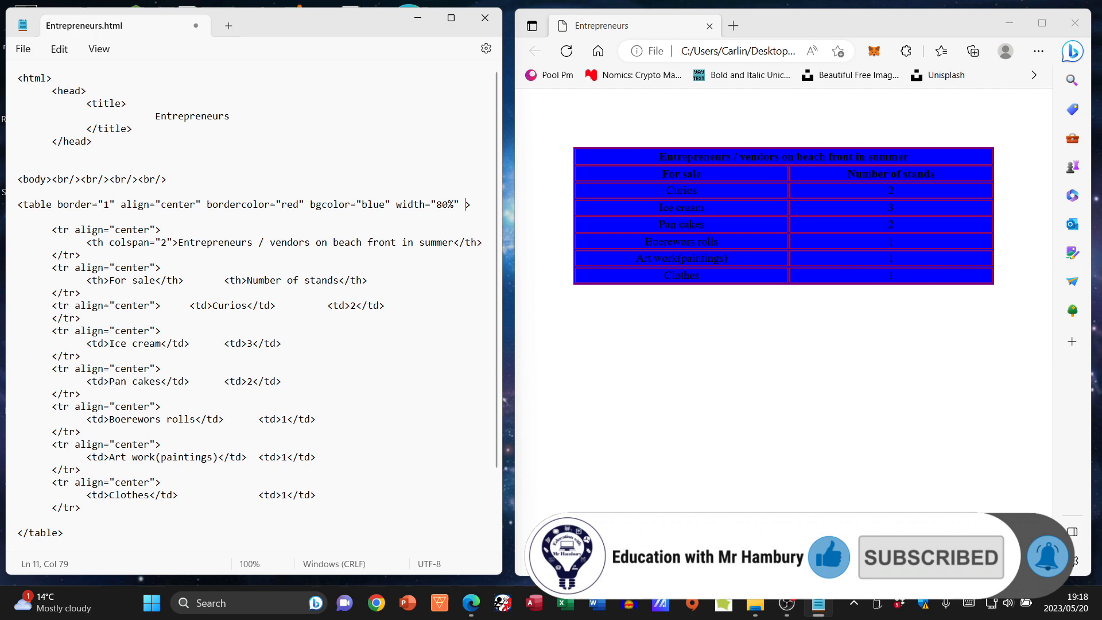
Add height="50%" after the width attribute on the table tag, ready to save
type("height=")
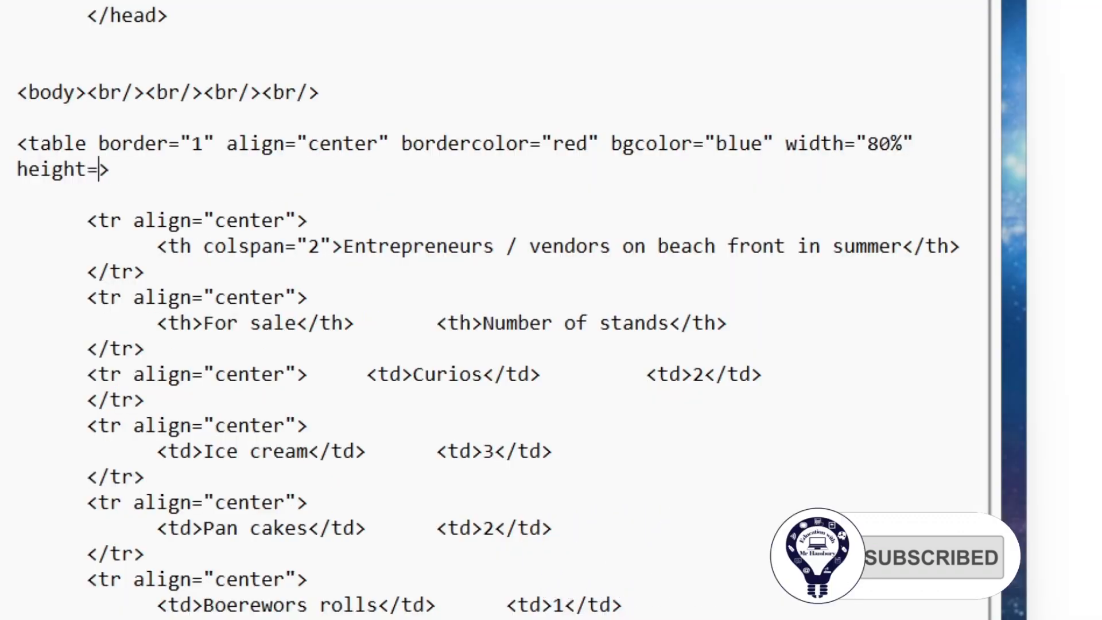
type("\"")
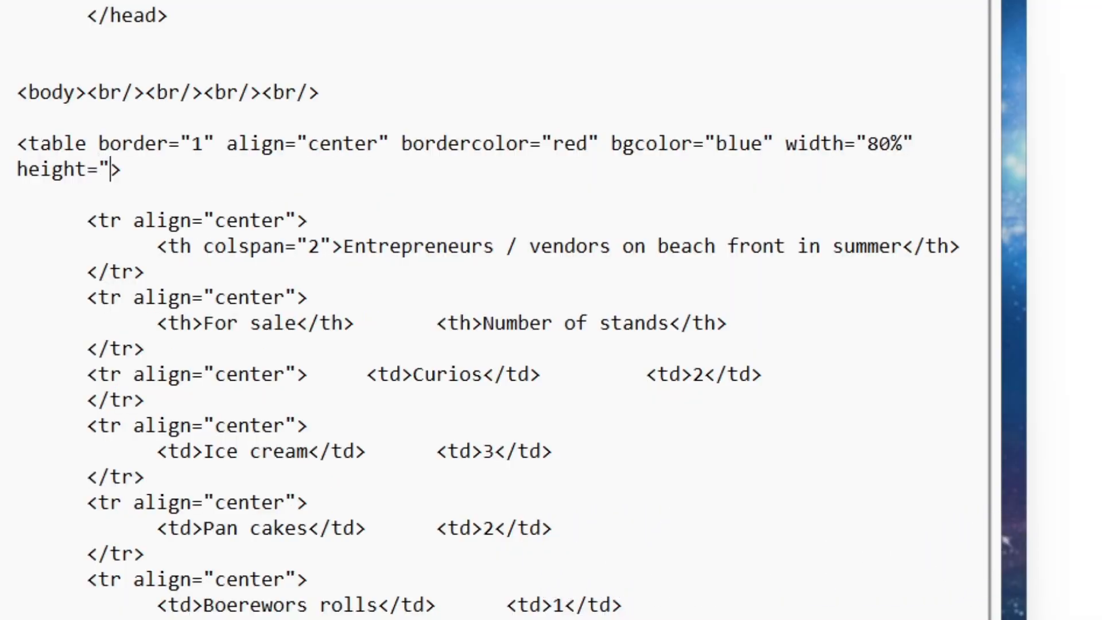
type("50%")
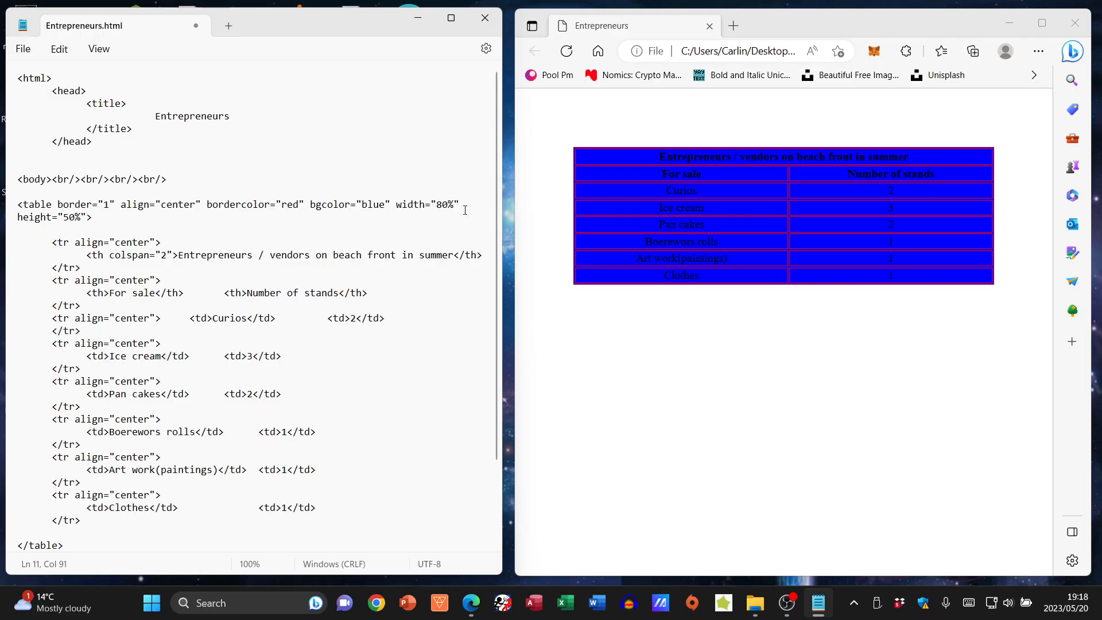
left_click(22, 48)
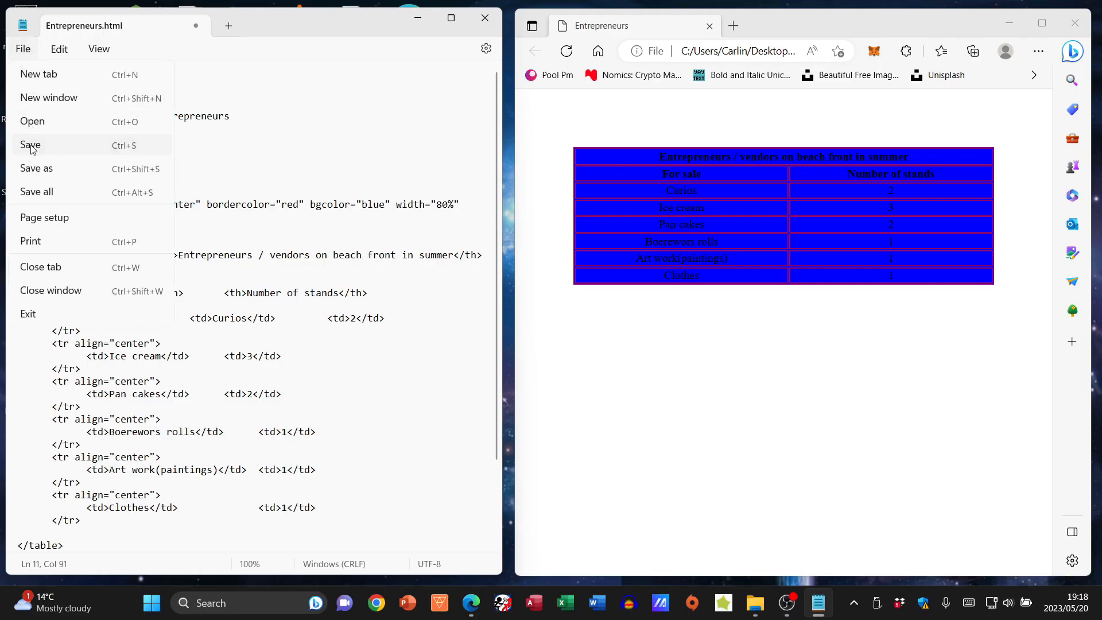